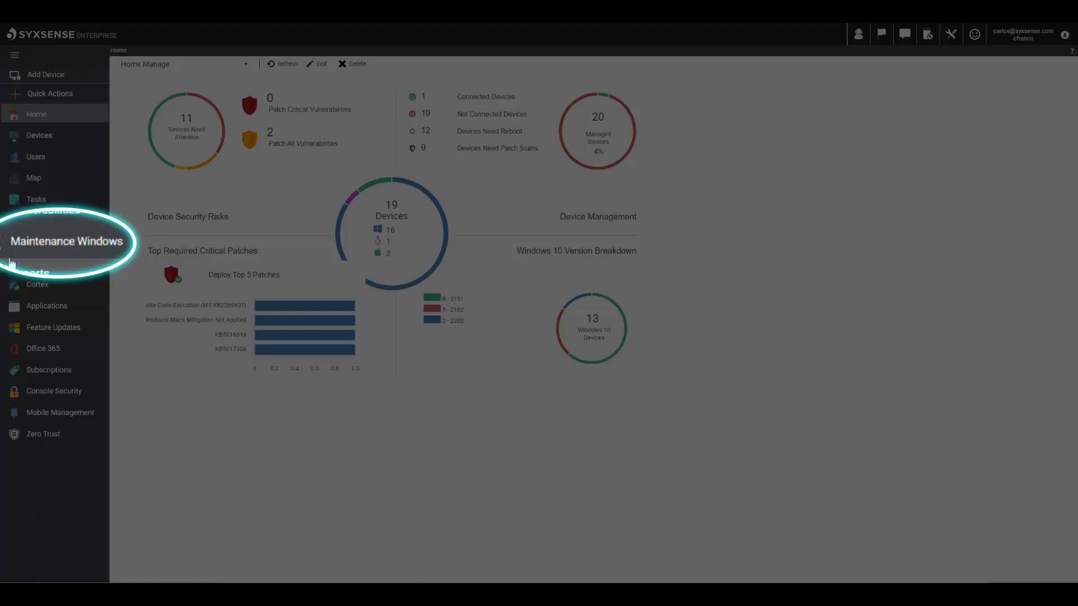
Step: Add a new maintenance window from the Maintenance Windows area
{"action": "left_click", "coordinate": [67, 242]}
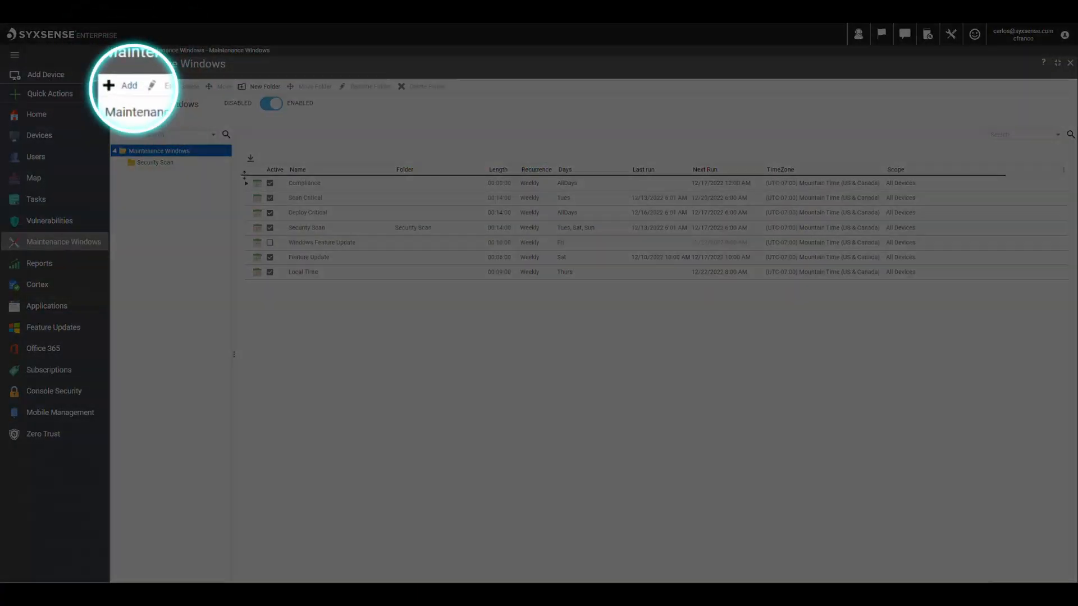
{"action": "left_click", "coordinate": [127, 86]}
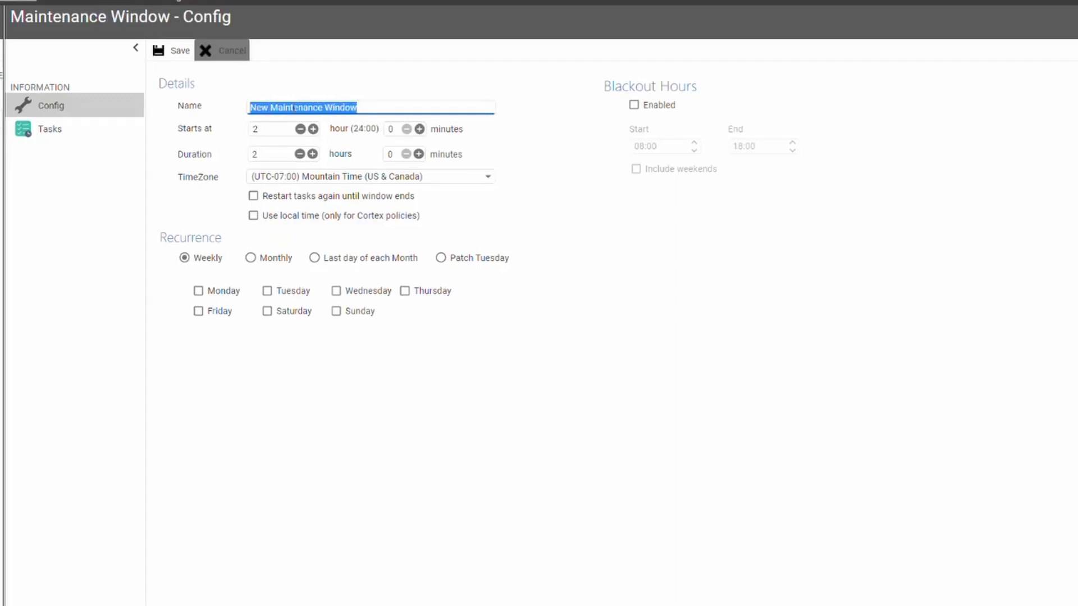
Step: Name the window 'Cortex Policy', start at 8, recurring weekly on Tuesdays
{"action": "type", "text": "Cortex Policy"}
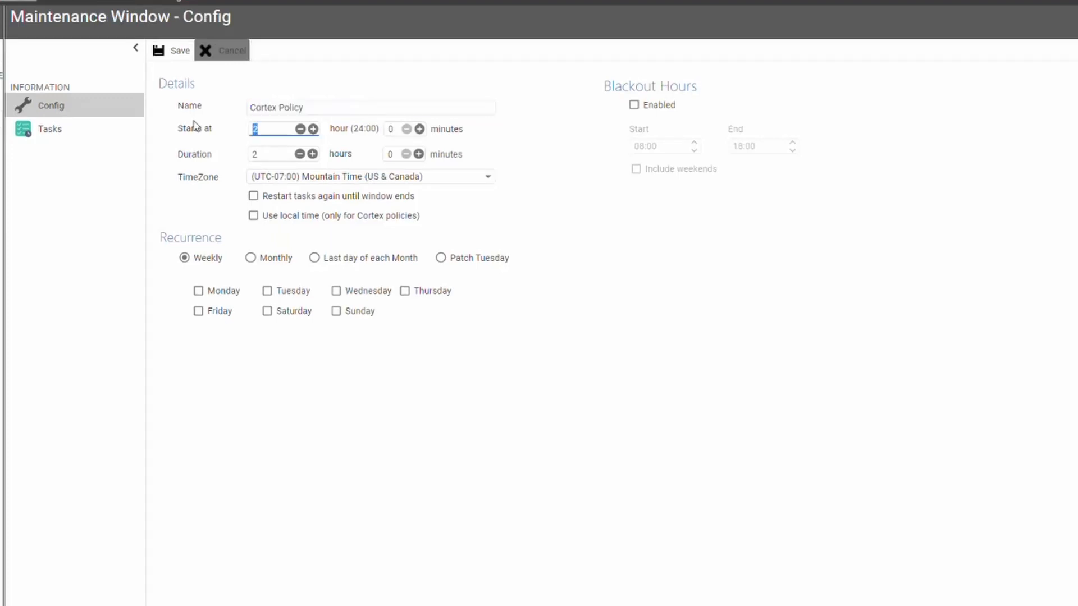
{"action": "type", "text": "8"}
{"action": "left_click", "coordinate": [284, 154]}
{"action": "type", "text": "9"}
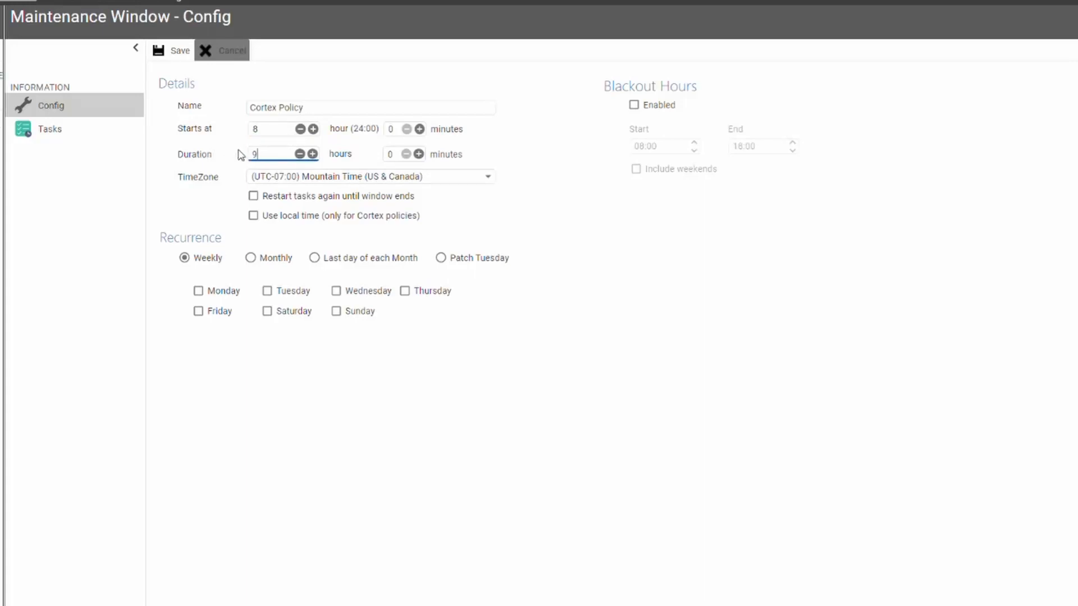
{"action": "mouse_move", "coordinate": [338, 282]}
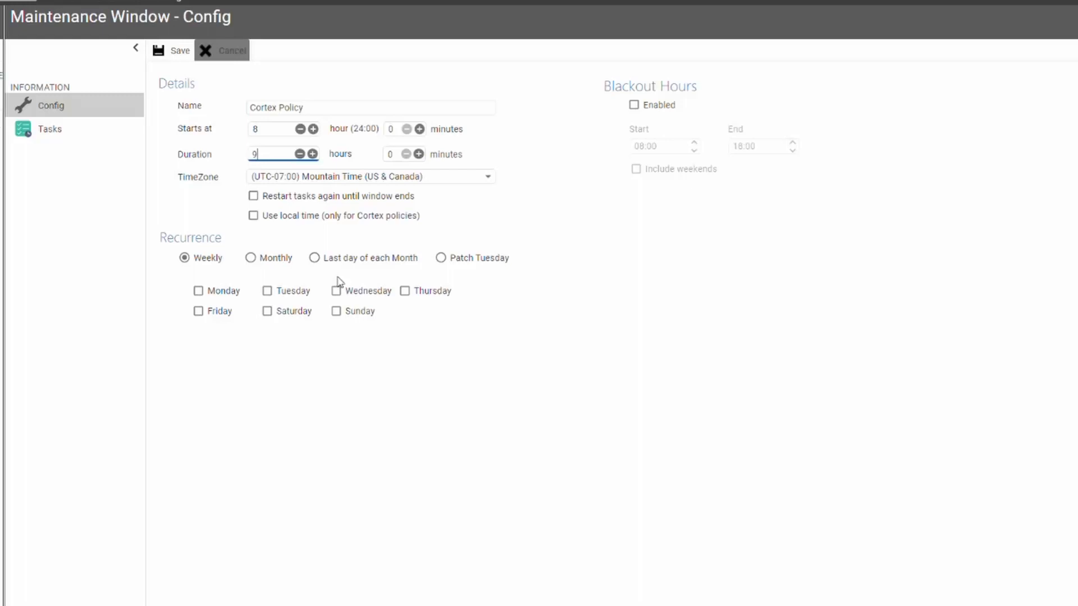
{"action": "mouse_move", "coordinate": [269, 296]}
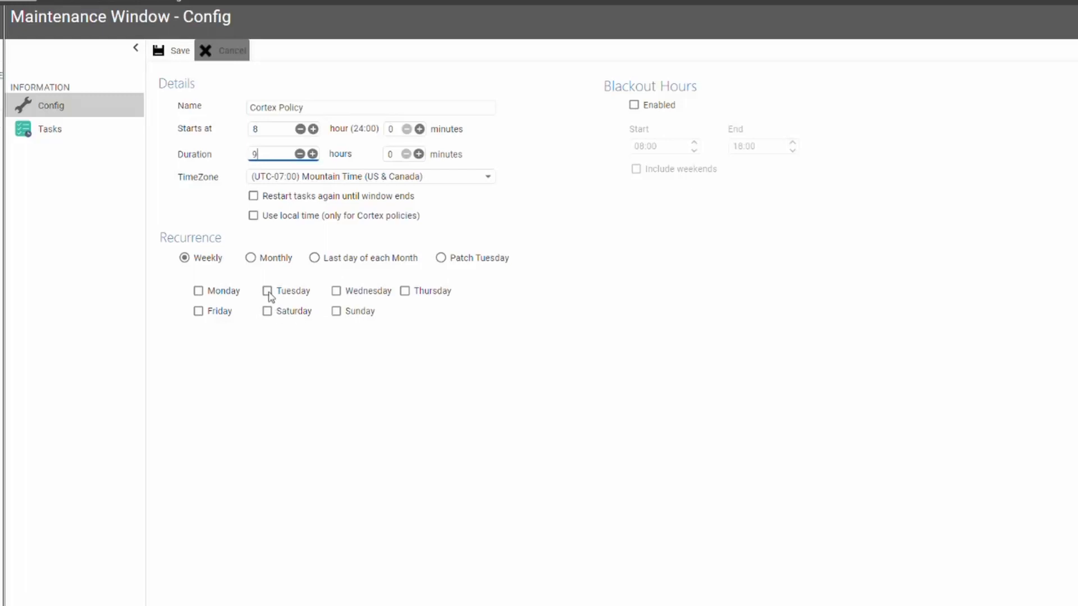
{"action": "left_click", "coordinate": [268, 291]}
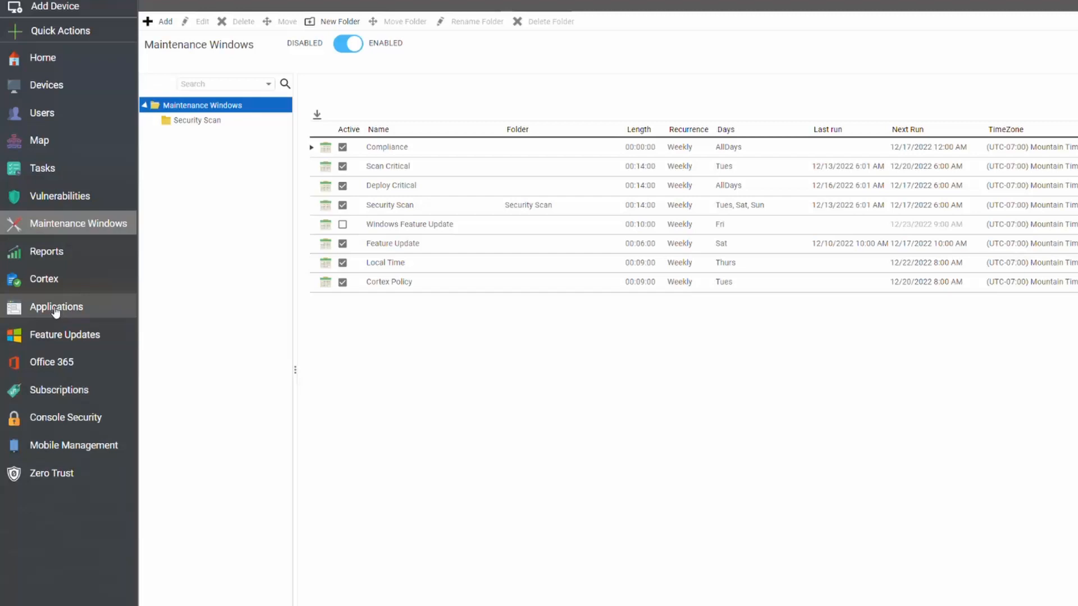
Step: Go to the Cortex workflows area to reach '5. Patch Desktops'
{"action": "left_click", "coordinate": [44, 279]}
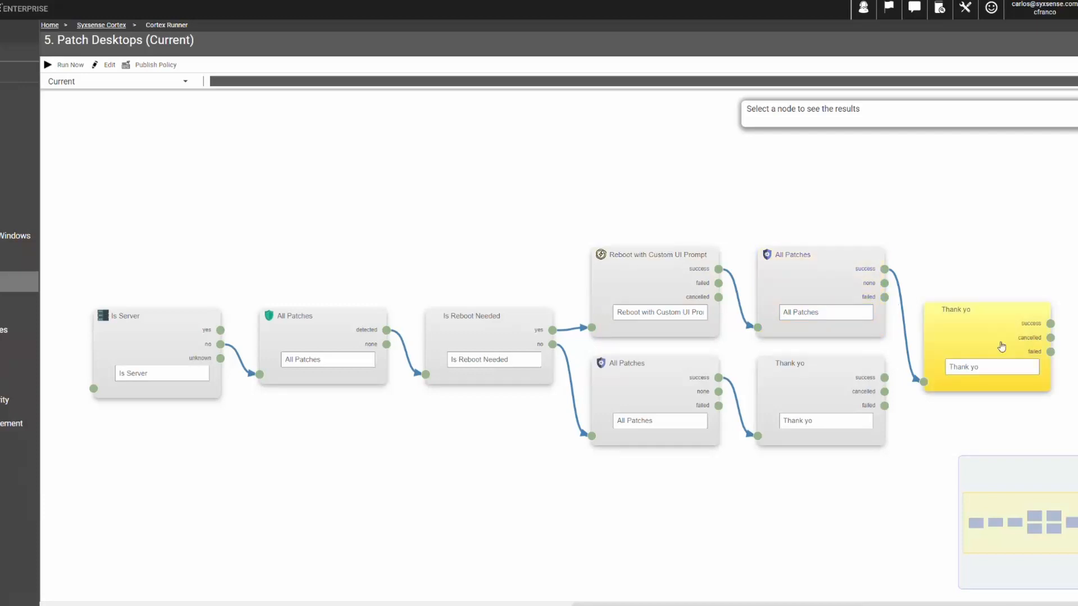
{"action": "mouse_move", "coordinate": [1011, 353]}
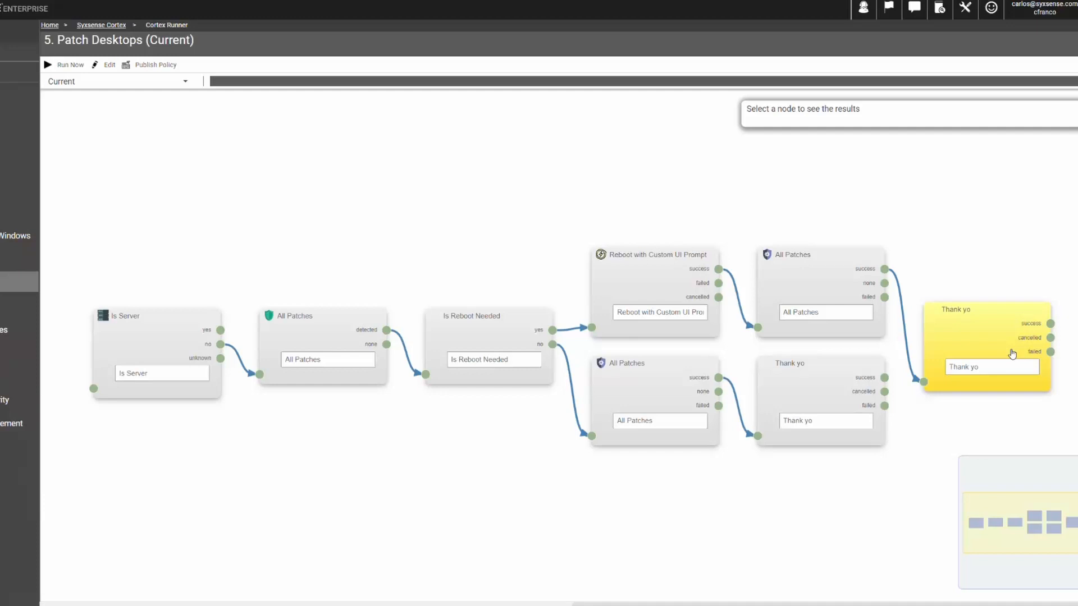
{"action": "mouse_move", "coordinate": [905, 330]}
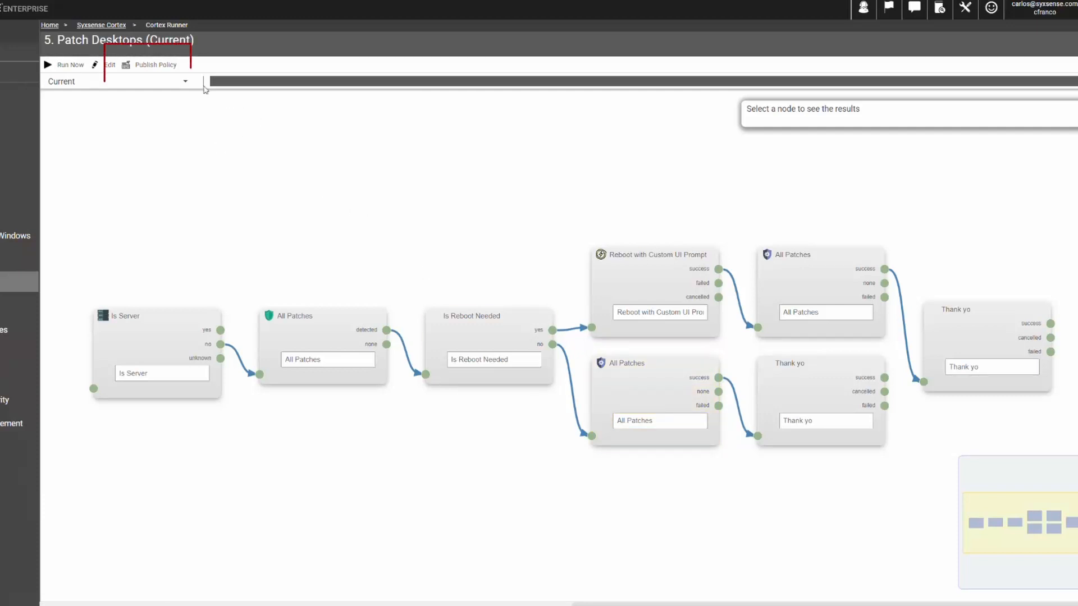
Step: Publish Patch Desktops as a policy targeting a selected site's devices
{"action": "left_click", "coordinate": [154, 64]}
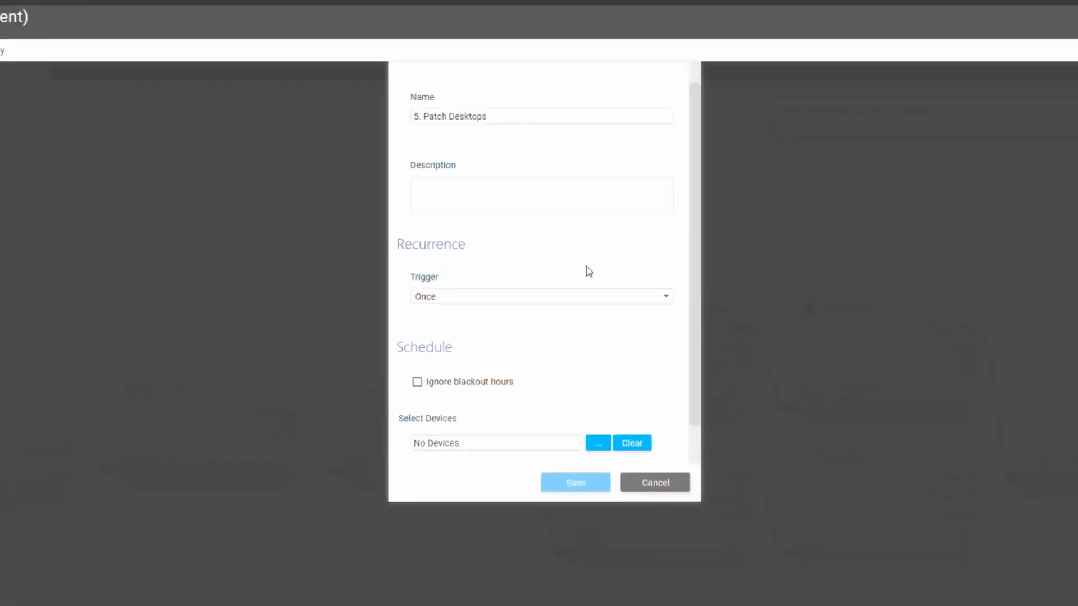
{"action": "left_click", "coordinate": [598, 443]}
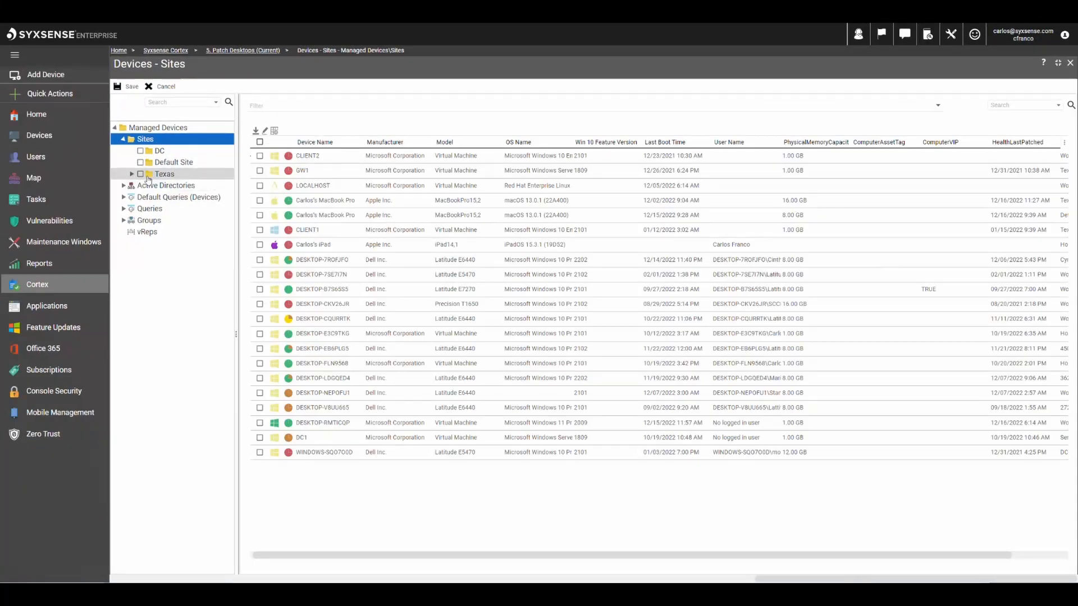
{"action": "left_click", "coordinate": [131, 174]}
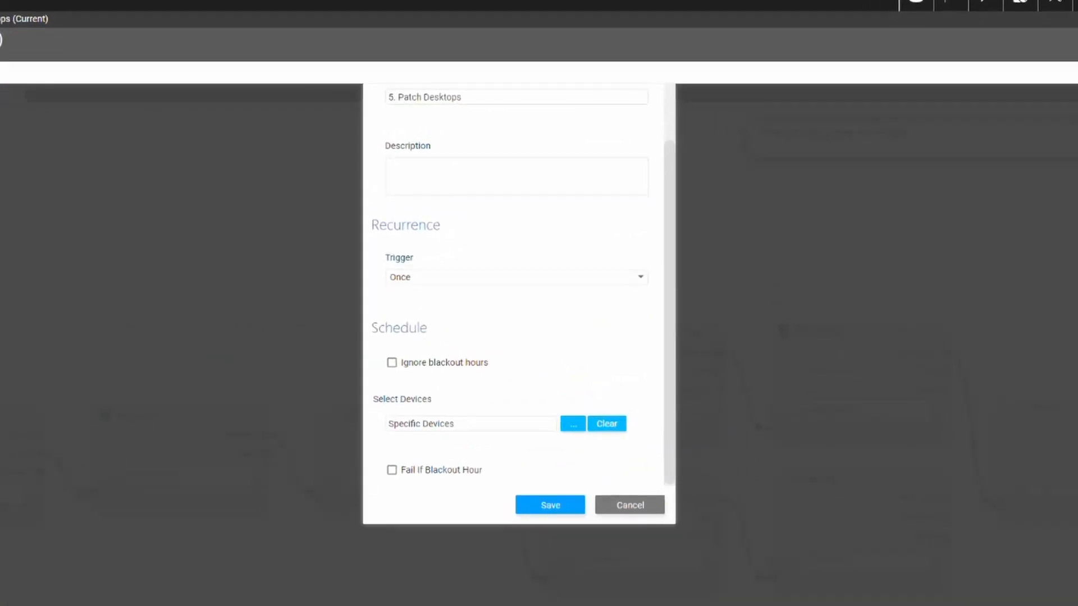
{"action": "mouse_move", "coordinate": [472, 266]}
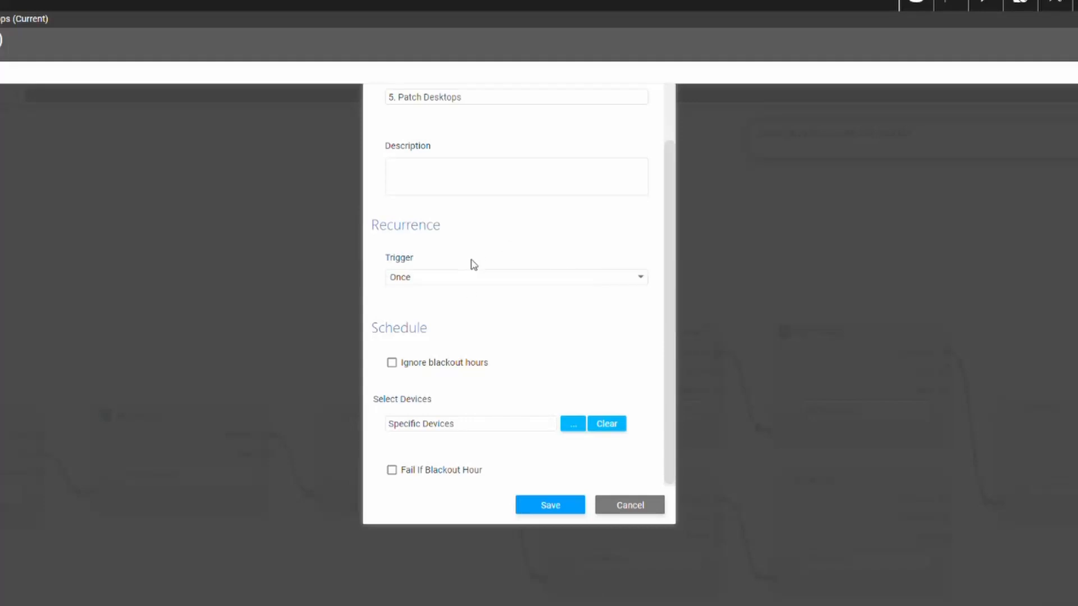
Step: Set the trigger to the 'Cortex Policy' maintenance window and save the policy
{"action": "left_click", "coordinate": [639, 277]}
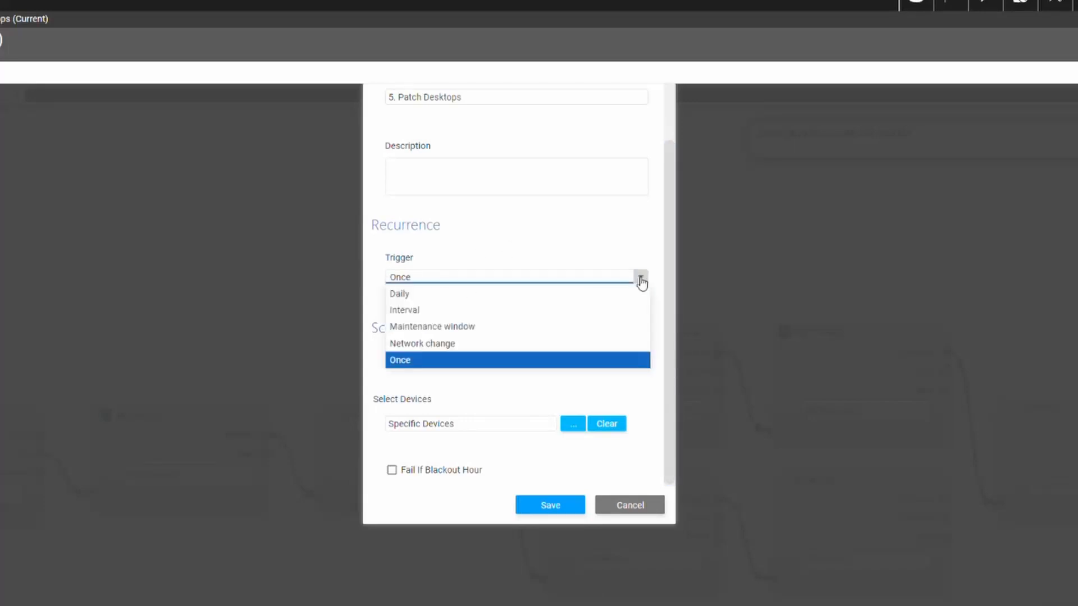
{"action": "mouse_move", "coordinate": [580, 334]}
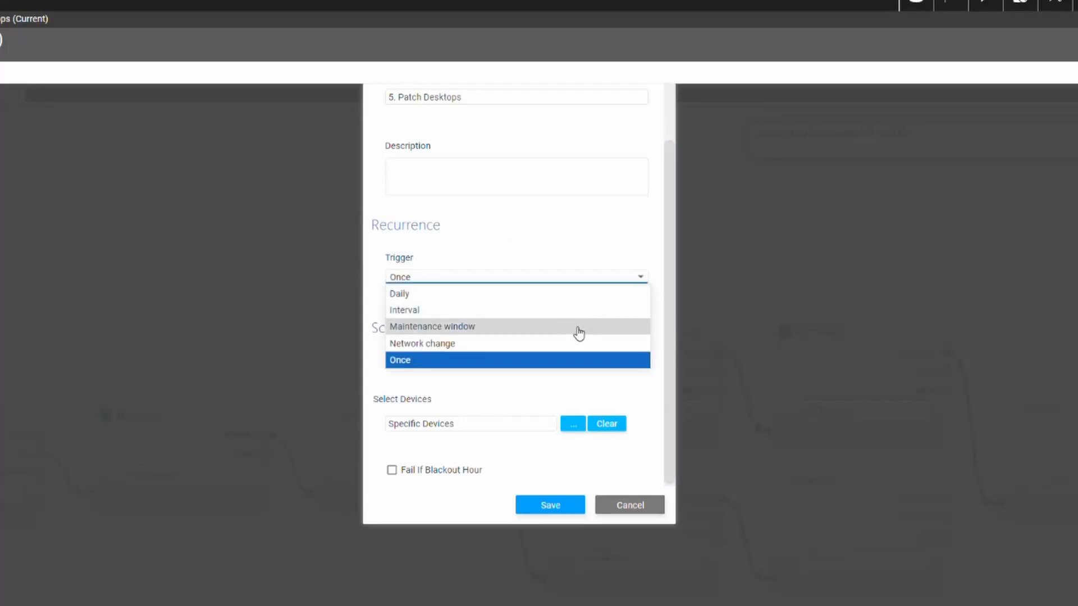
{"action": "left_click", "coordinate": [431, 326]}
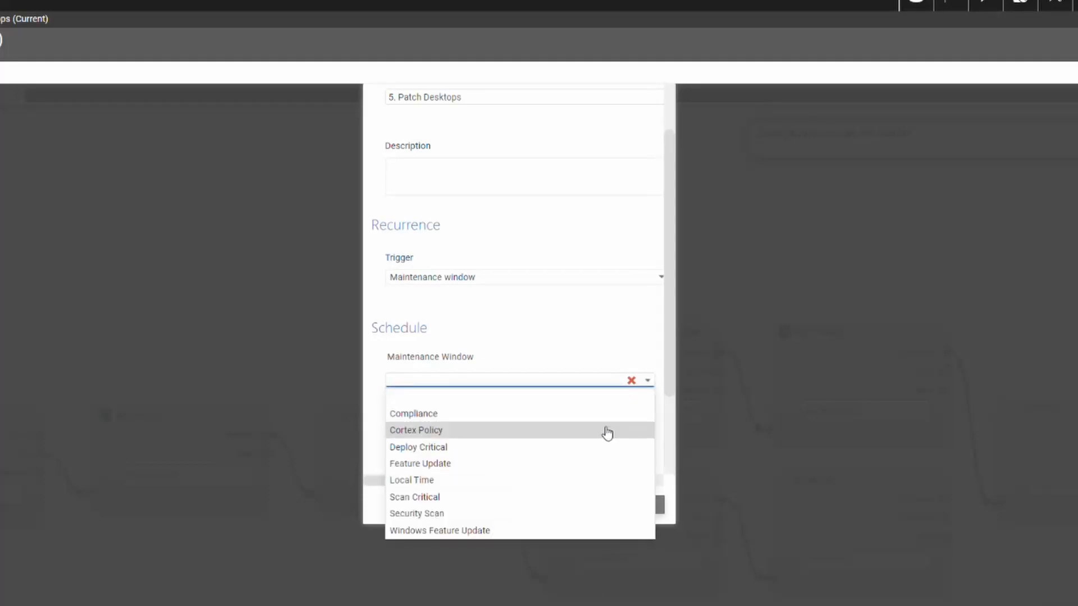
{"action": "left_click", "coordinate": [416, 430]}
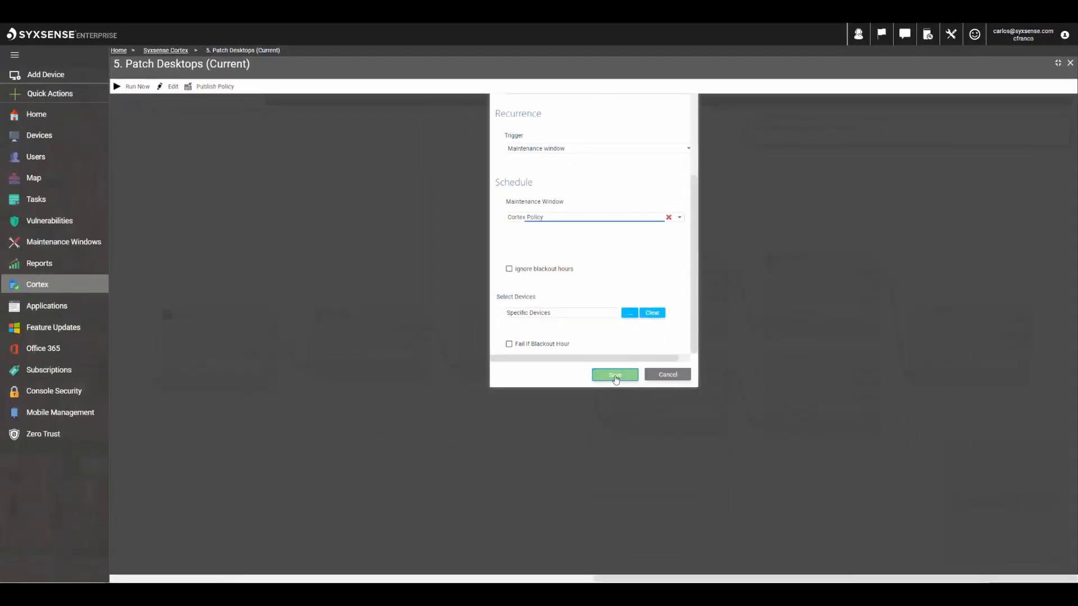
{"action": "left_click", "coordinate": [613, 375]}
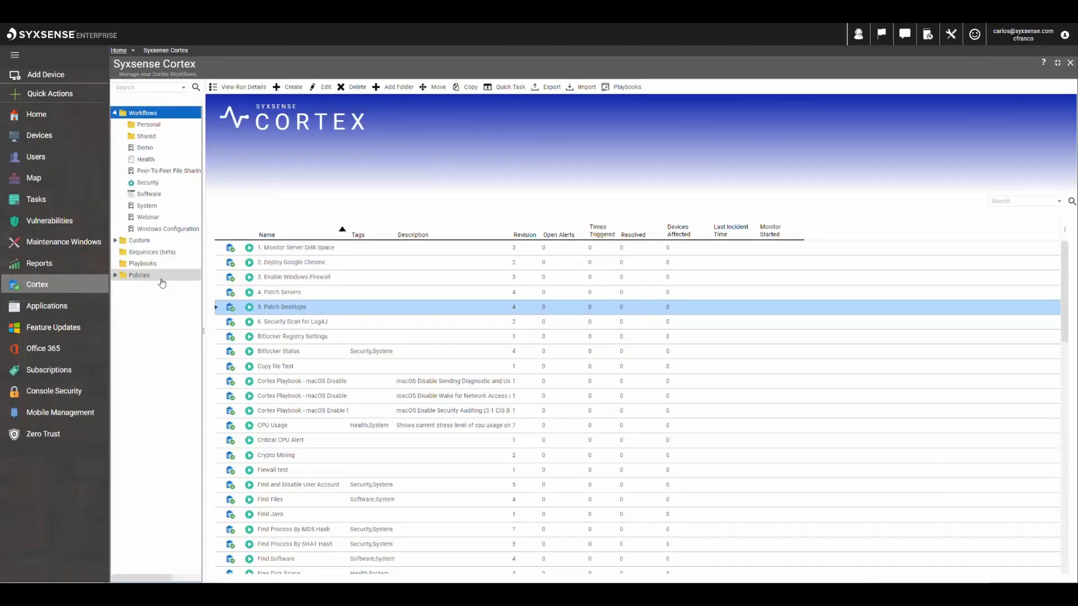
Step: View the Policies folder showing Patch Desktops with its MaintenanceWindow trigger
{"action": "left_click", "coordinate": [138, 275]}
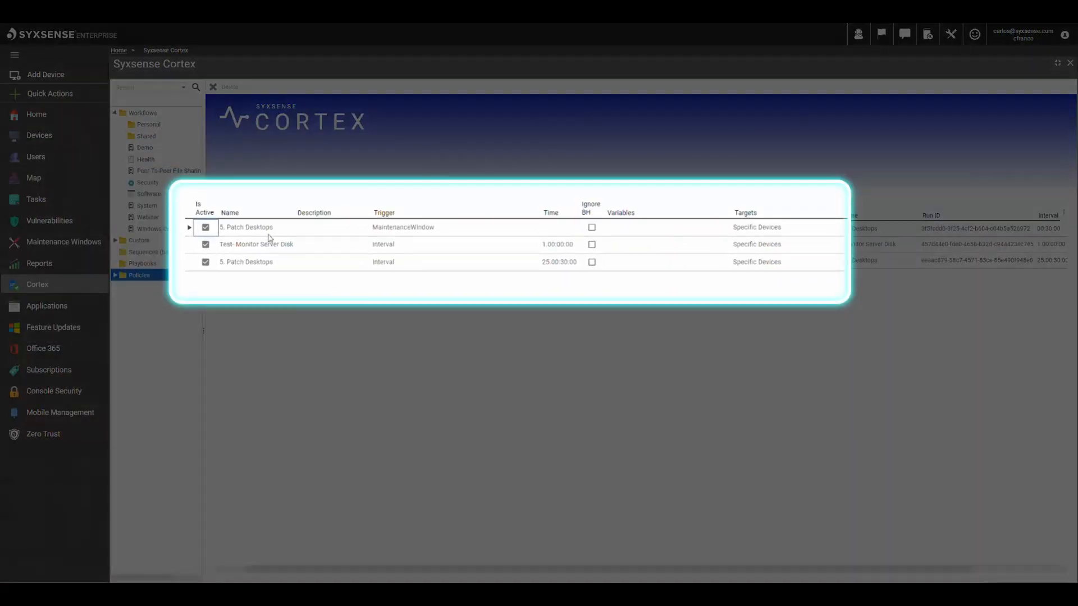
{"action": "mouse_move", "coordinate": [405, 234]}
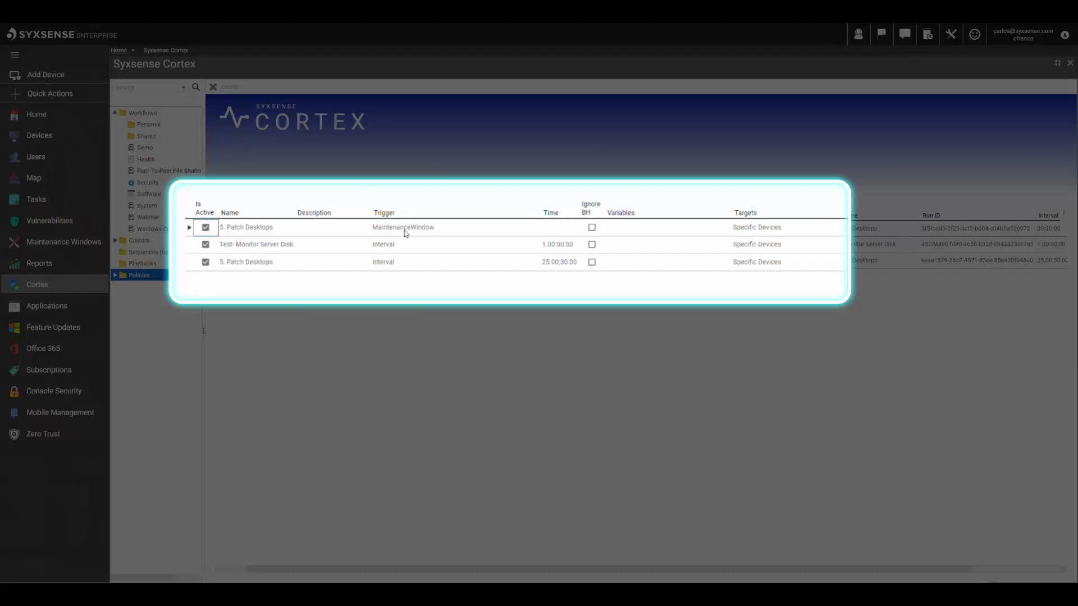
{"action": "mouse_move", "coordinate": [786, 240]}
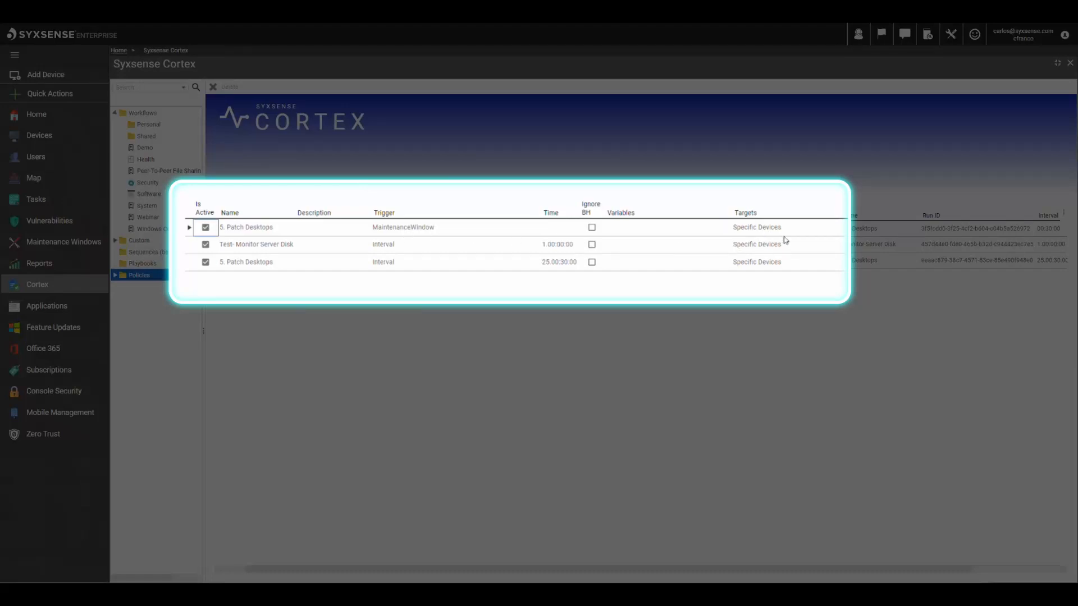